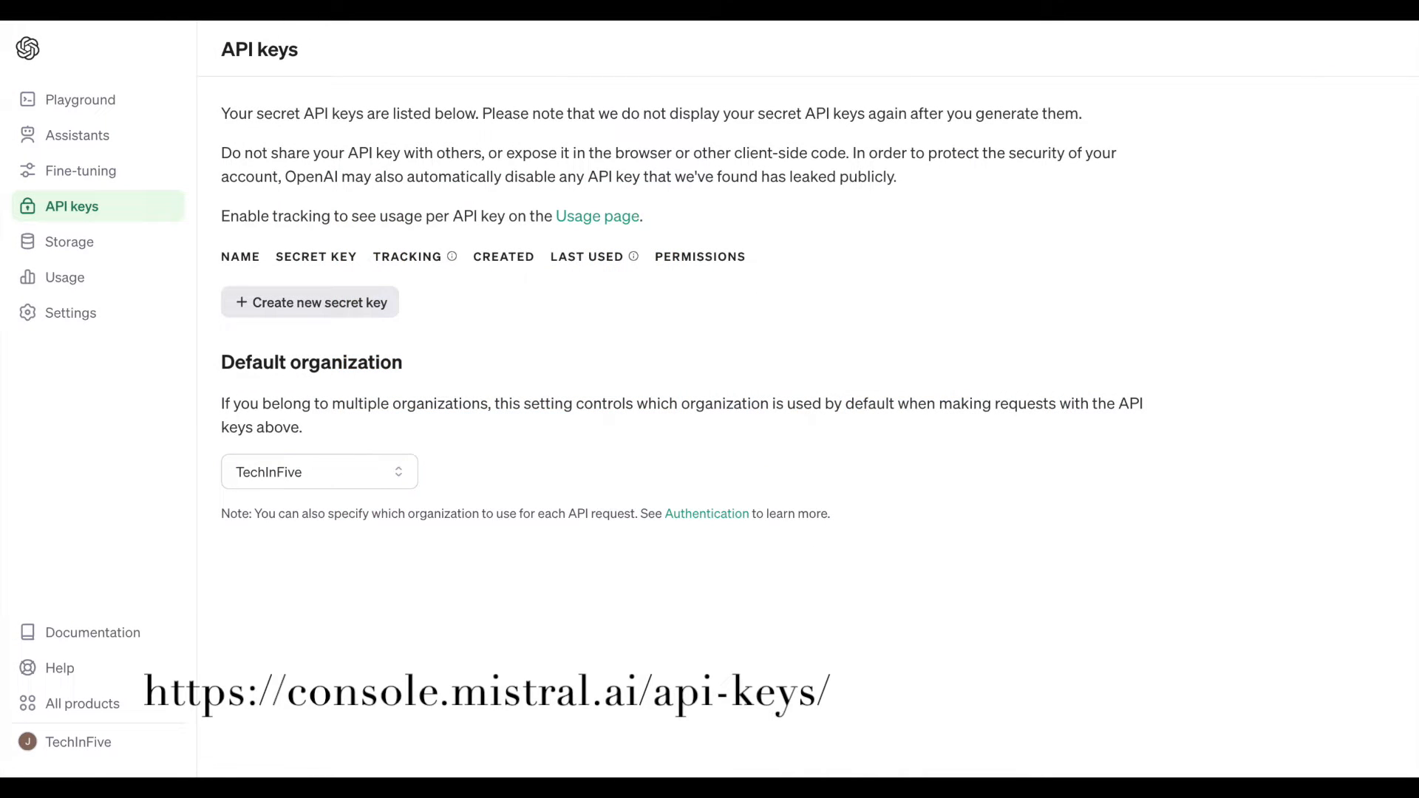
Review the endpoints and benchmarks page, then show the pay-as-you-go Chat Completions prices per model in USD and EUR.
left_click(309, 301)
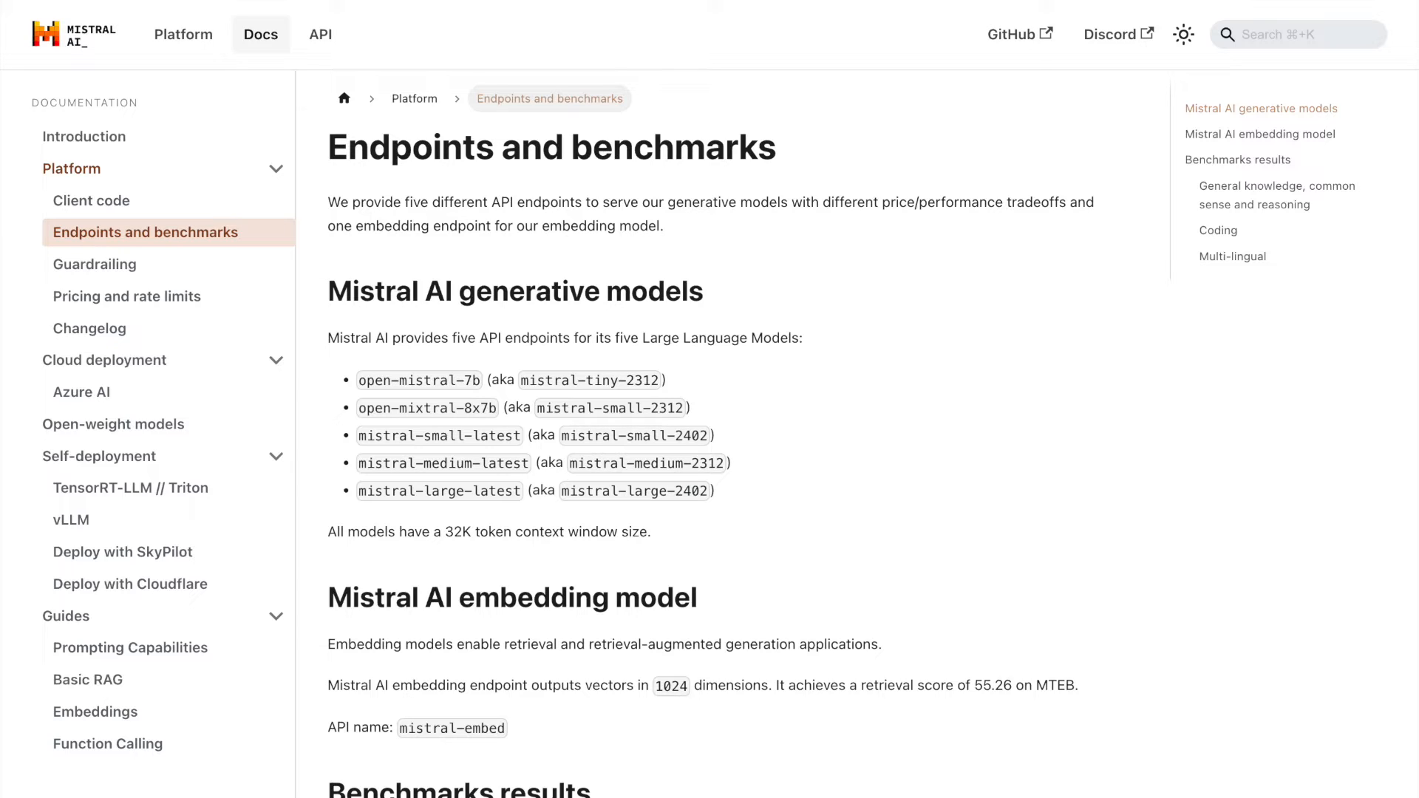
left_click(127, 295)
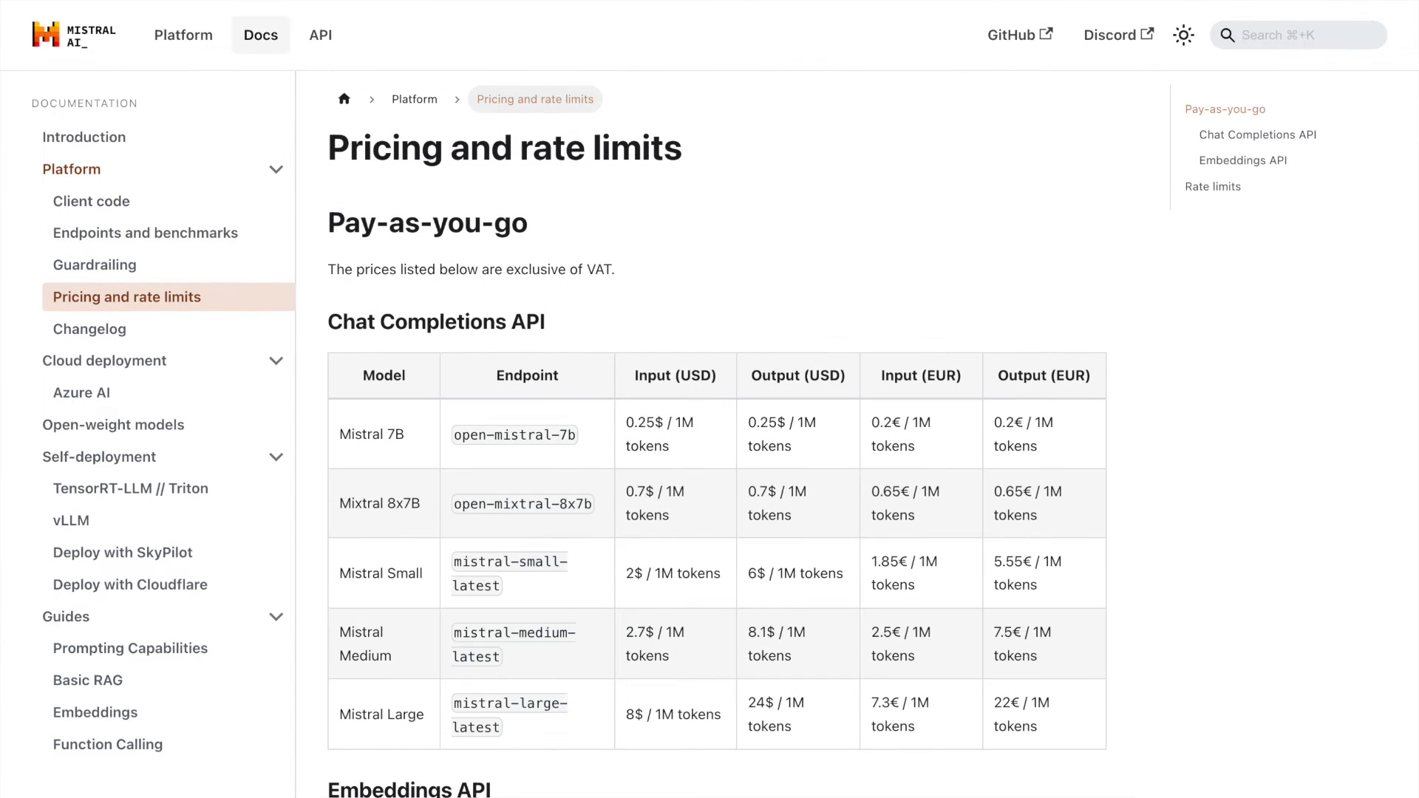